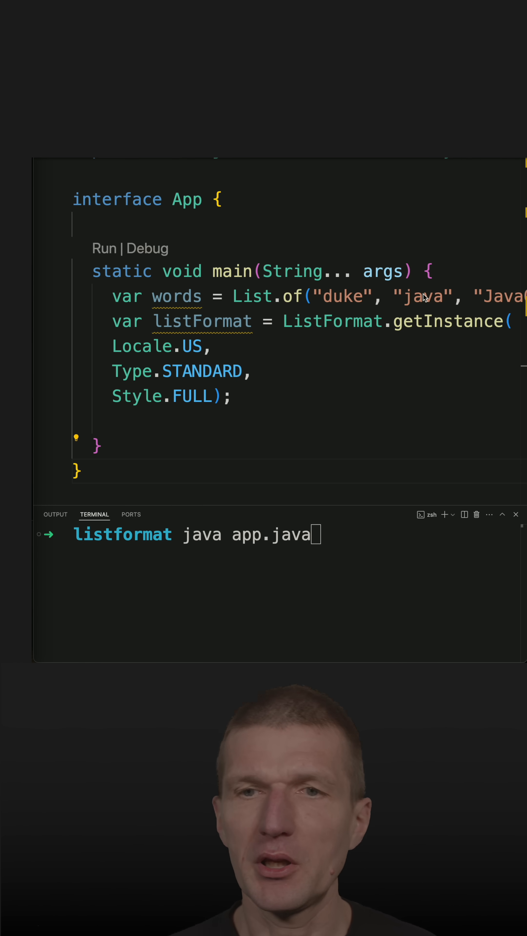
Point out a listed word and the STANDARD type, then start a new line after the ListFormat setup.
double_click(333, 322)
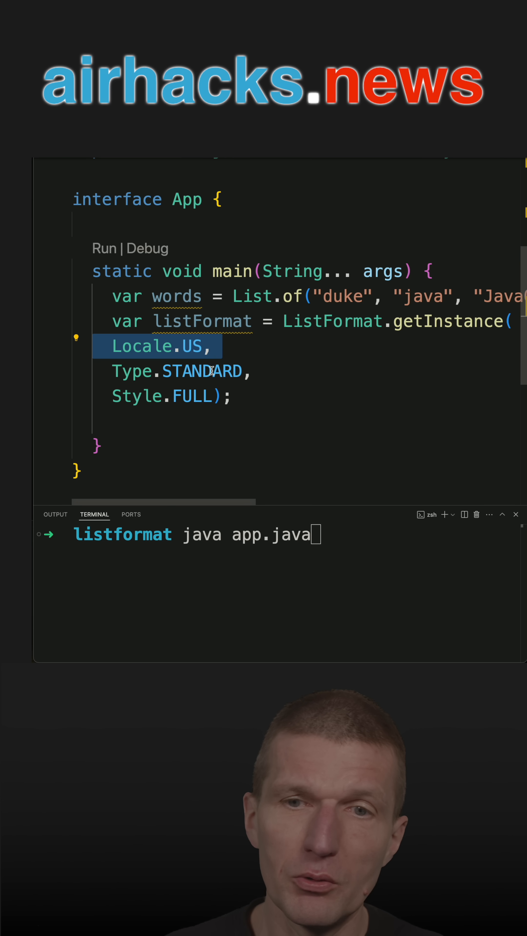
double_click(201, 371)
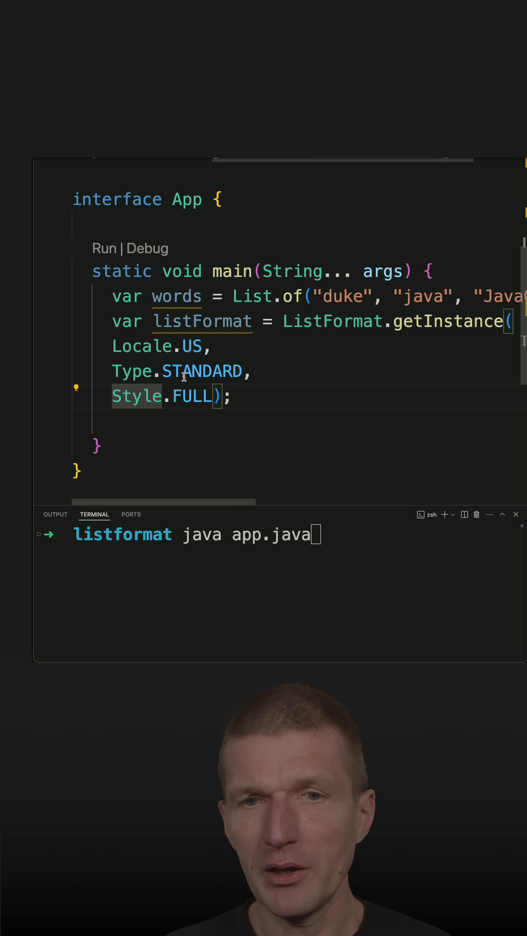
click(231, 396)
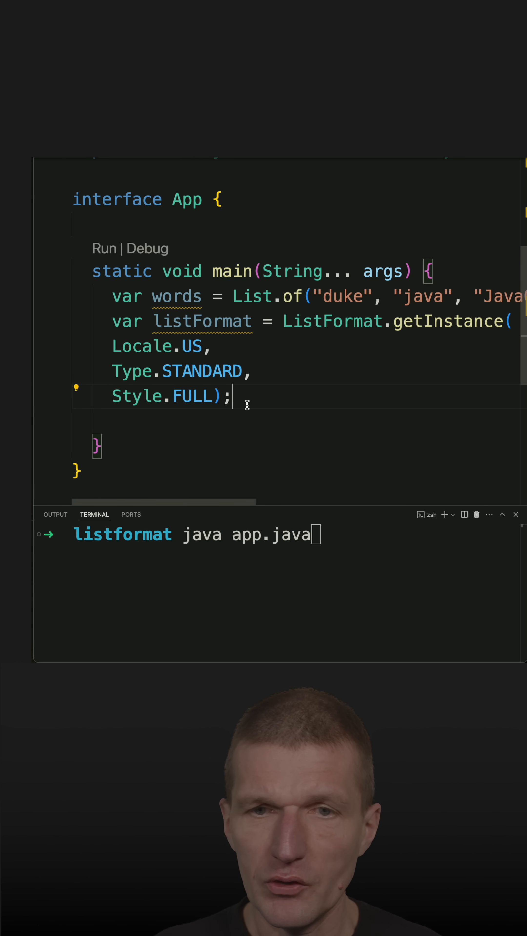
Add var word = listFormat.format(words); and out.println(word); using autocomplete.
text(listFormat)
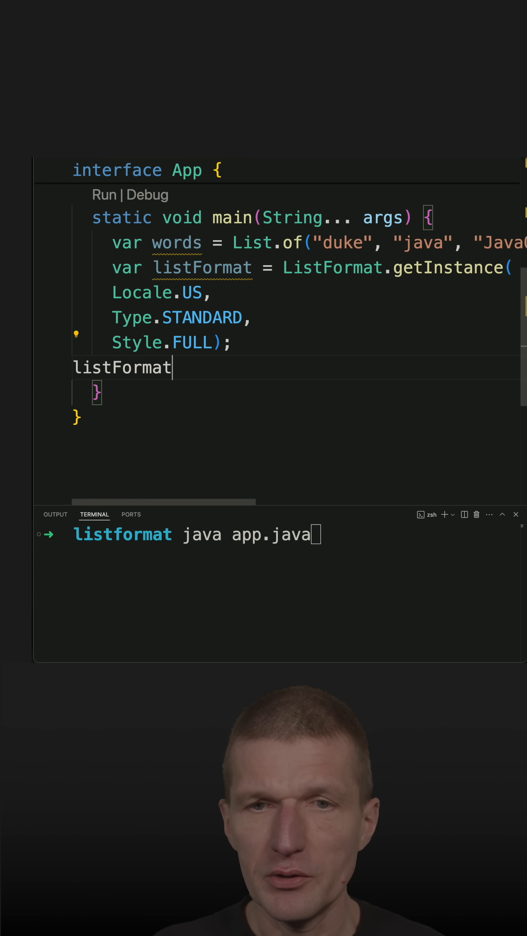
text(.format(words);)
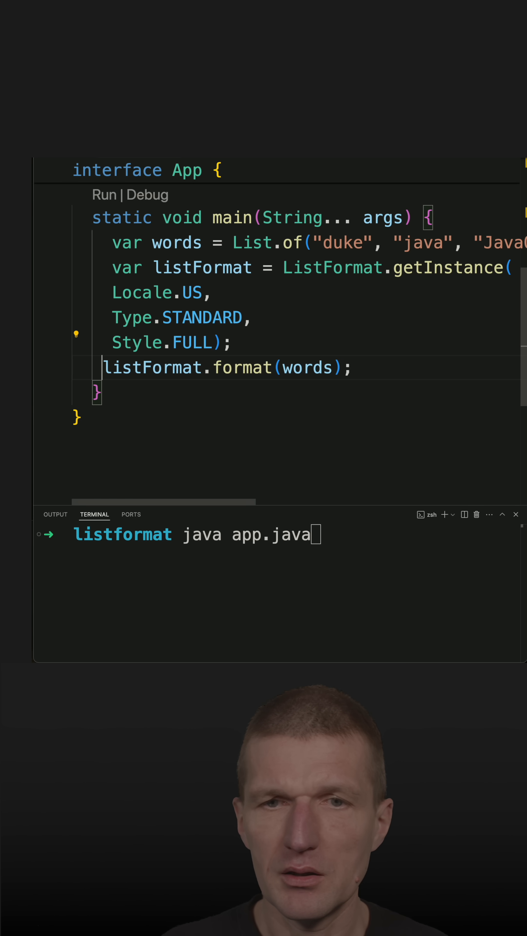
text(var word =)
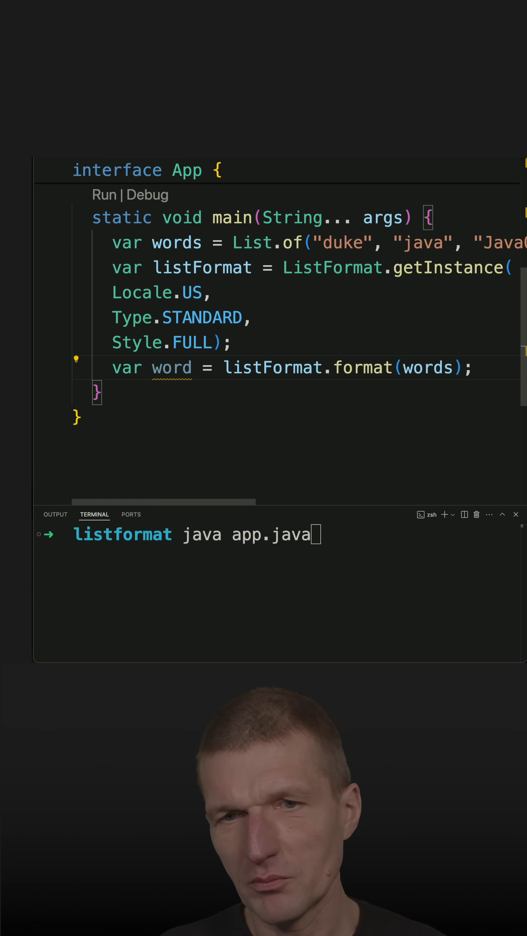
text(out.prinltn()
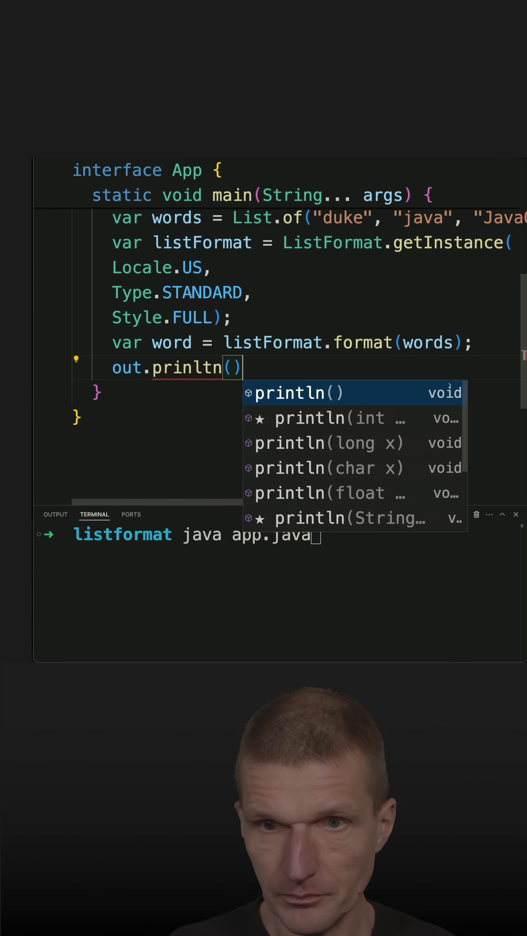
text(word)
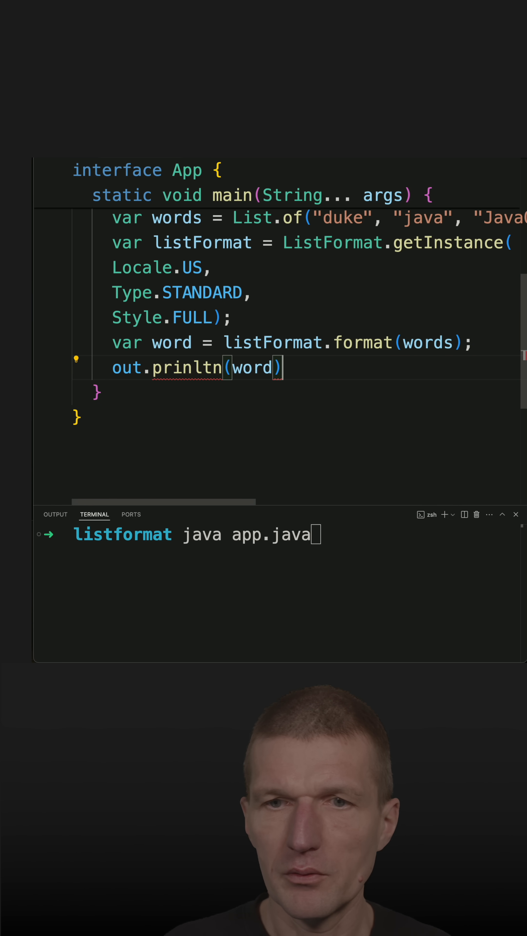
text(;)
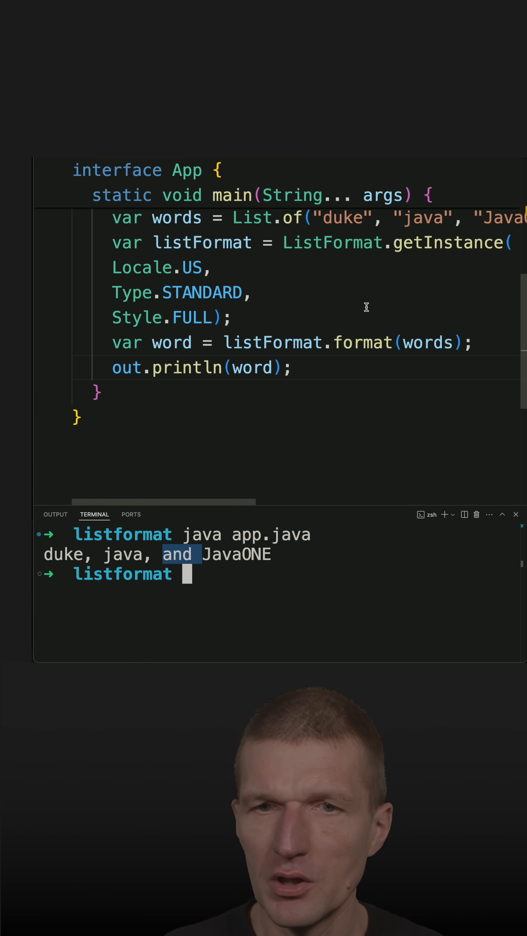
Replace the STANDARD type with OR, rerun, then begin restoring STANDARD.
double_click(202, 293)
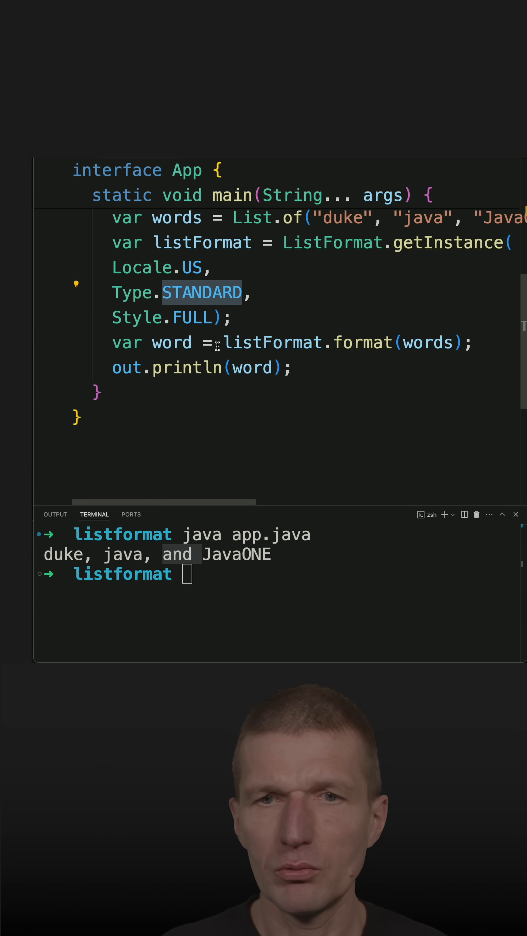
text(O)
click(278, 574)
text(java app.java)
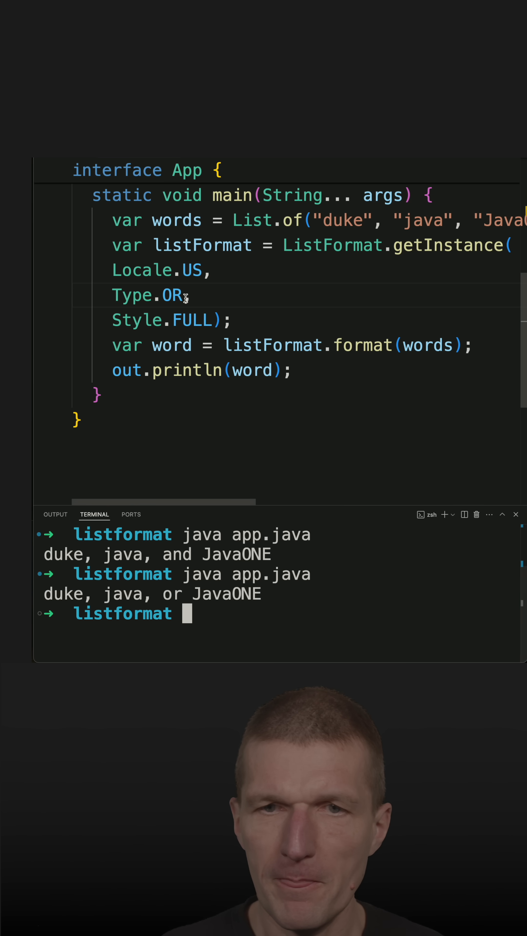
text(STANDARD,)
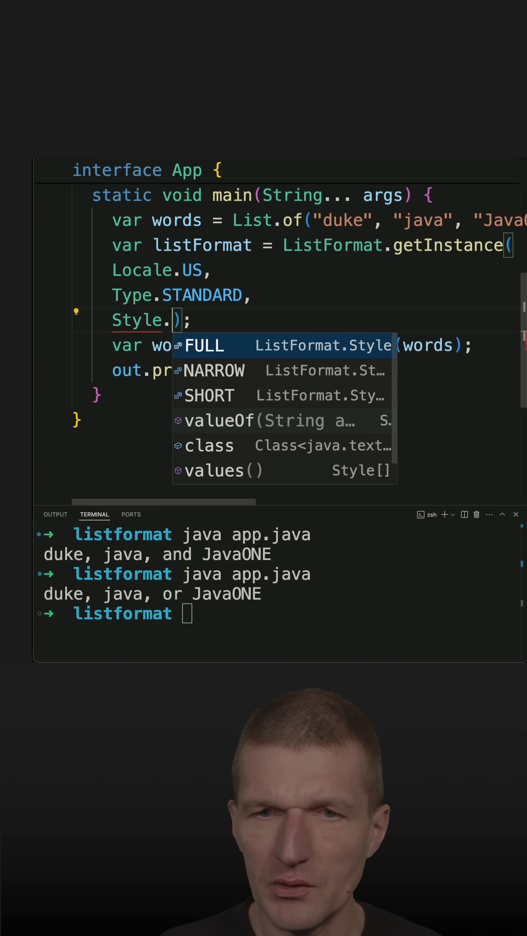
Set the list style to NARROW, rerun printing "duke, java, JavaONE", then select NARROW for replacement.
click(214, 370)
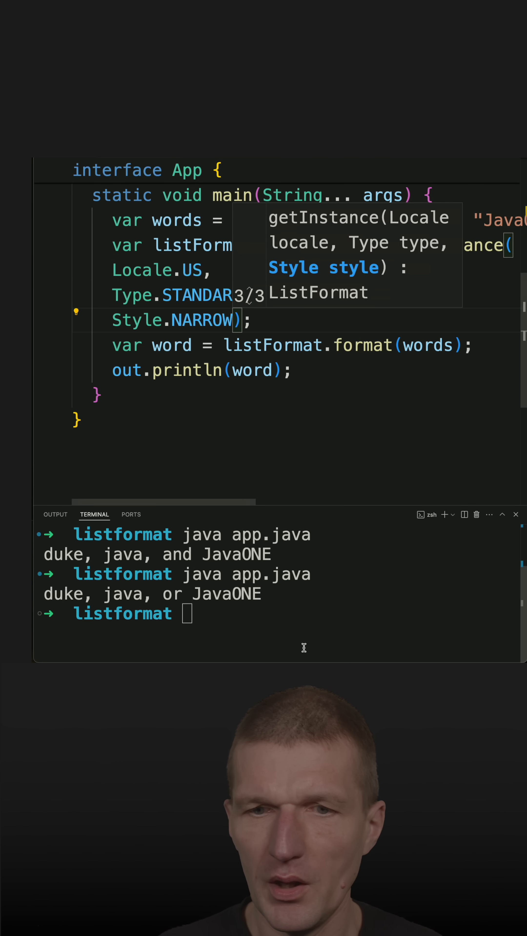
key(enter)
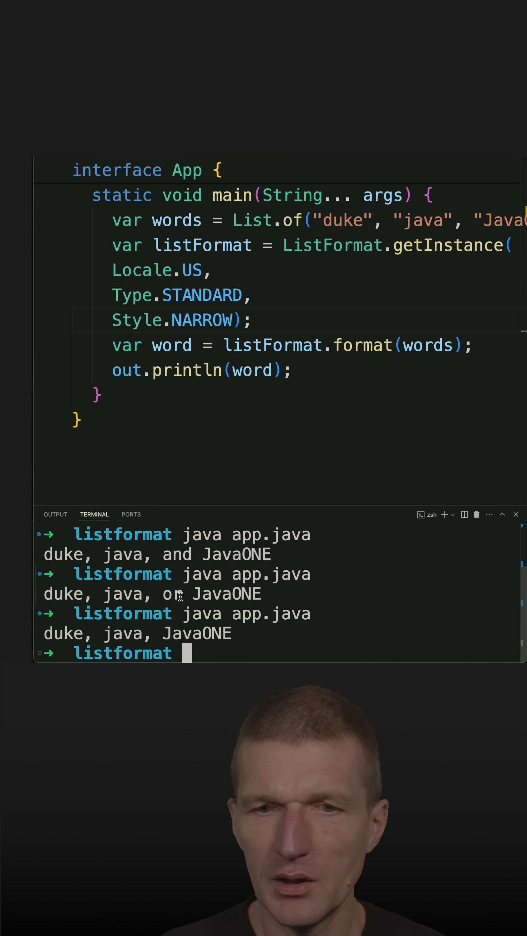
double_click(202, 321)
text(SHORT)
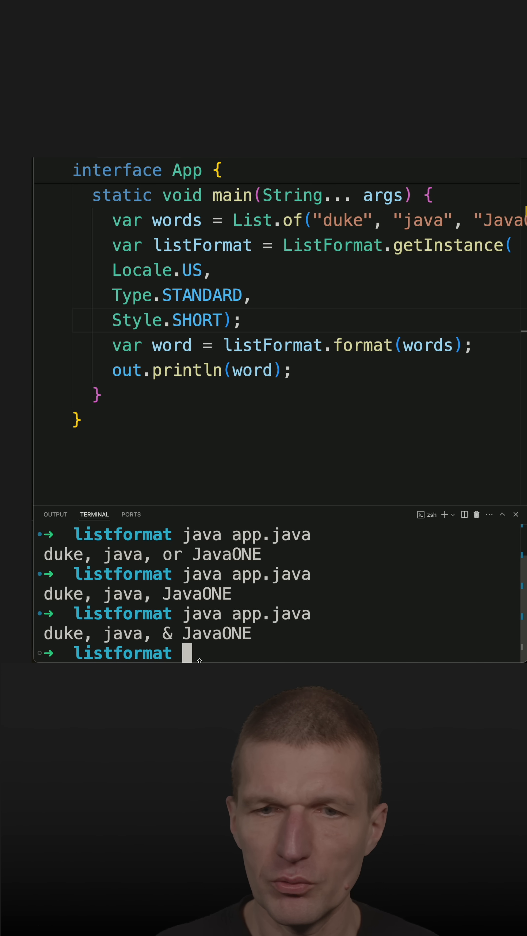
Highlight the ampersand in the SHORT-style output "duke, java, & JavaONE".
double_click(169, 633)
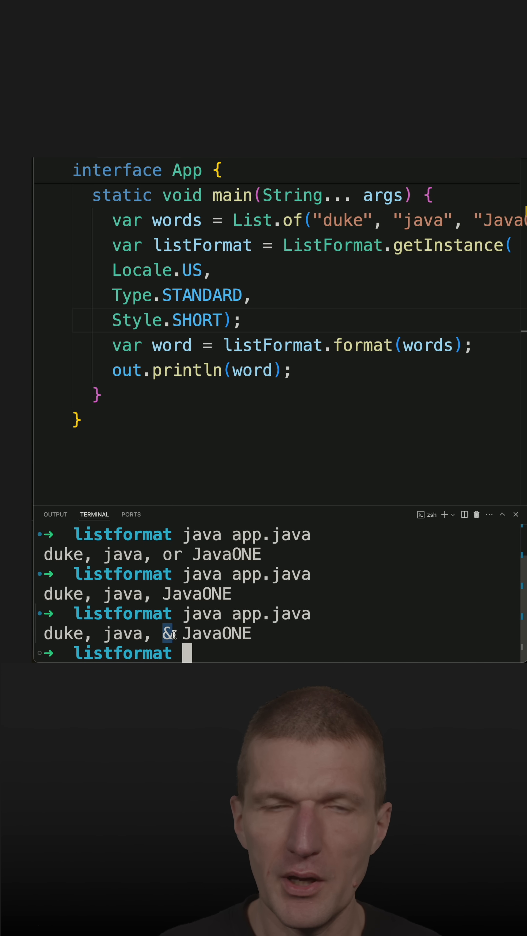